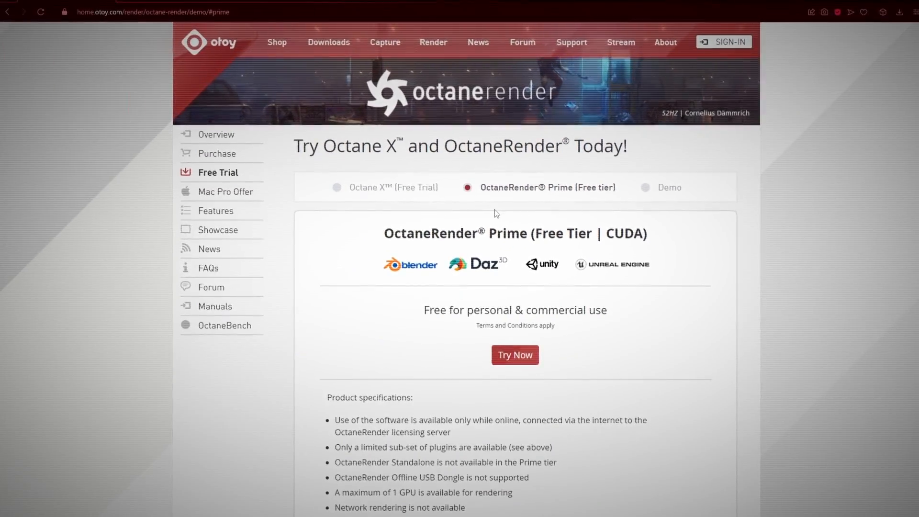
Review the OctaneRender Prime free-tier specs and start the Try Now flow
scroll(down, 3)
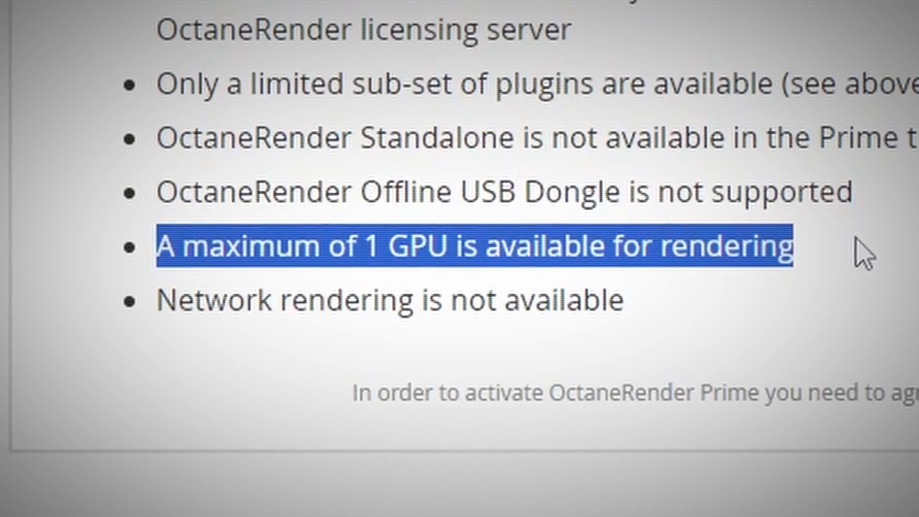
scroll(up, 3)
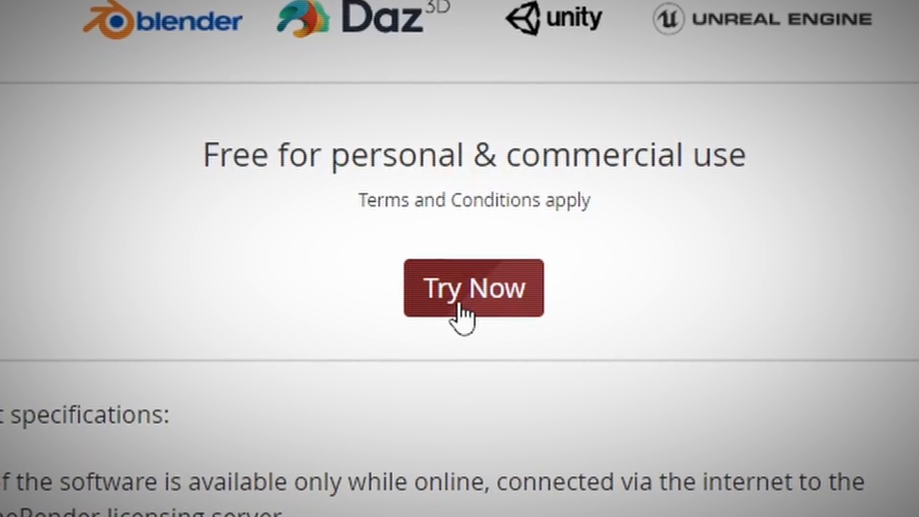
click(473, 288)
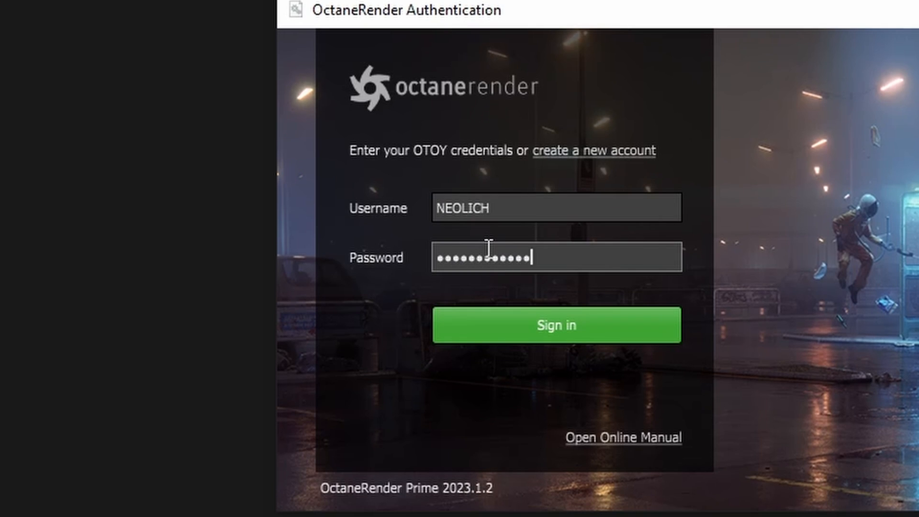
Sign in to the OTOY account in the OctaneRender authentication window
click(557, 325)
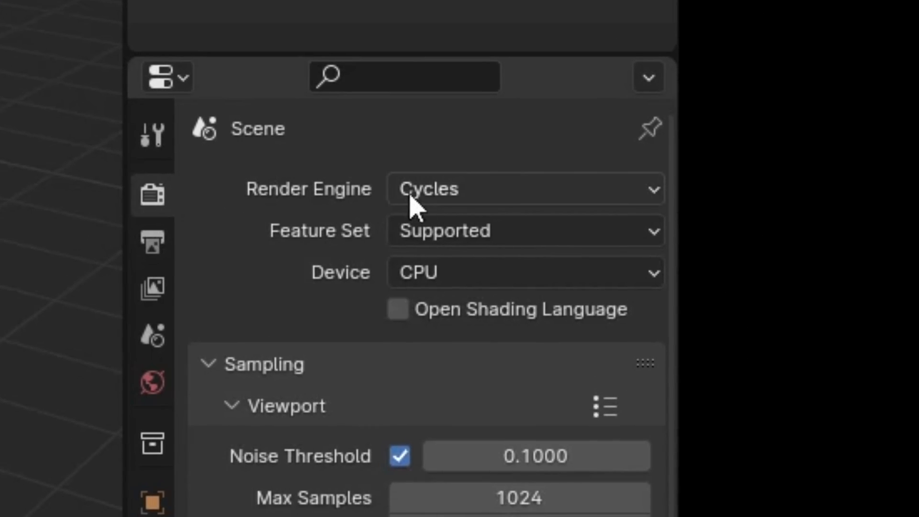
Check the Render Engine list, then filter Preferences add-ons by 'octane'
click(524, 188)
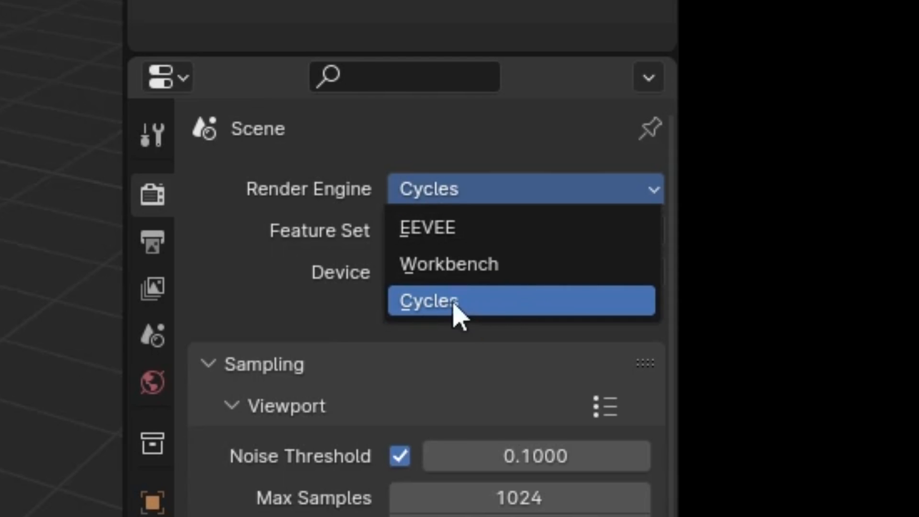
mouse_move(428, 337)
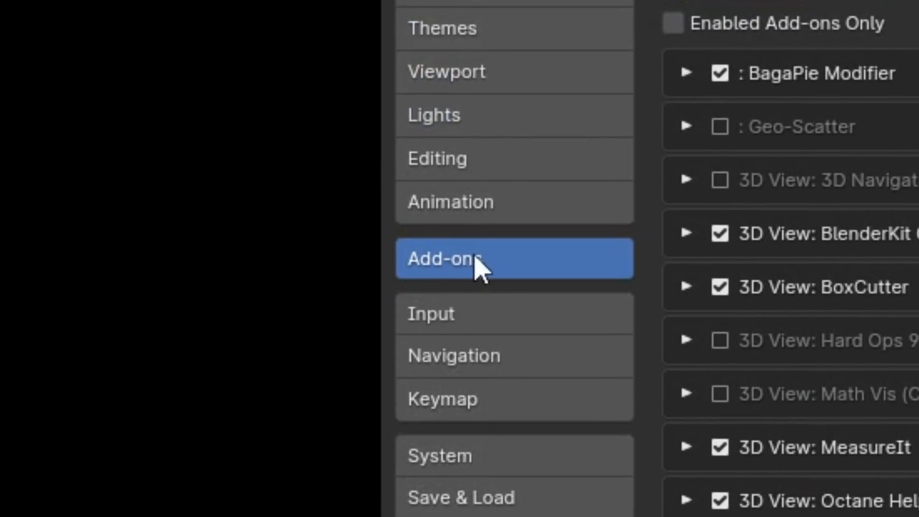
text(octane)
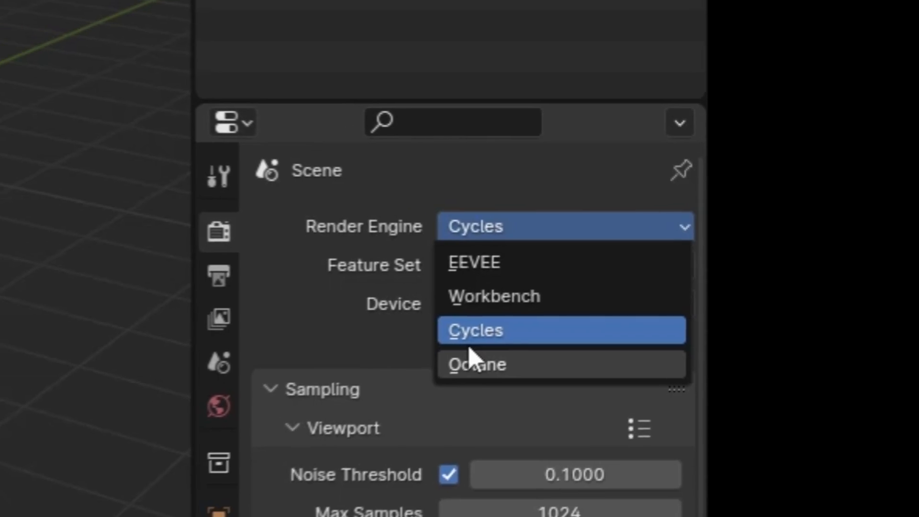
Make Octane the render engine and switch the viewport to Rendered shading
click(476, 364)
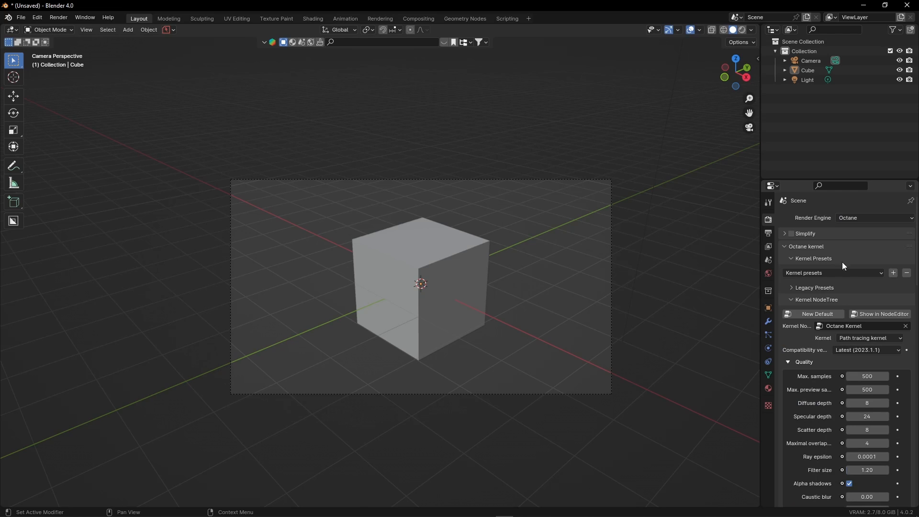
mouse_move(718, 289)
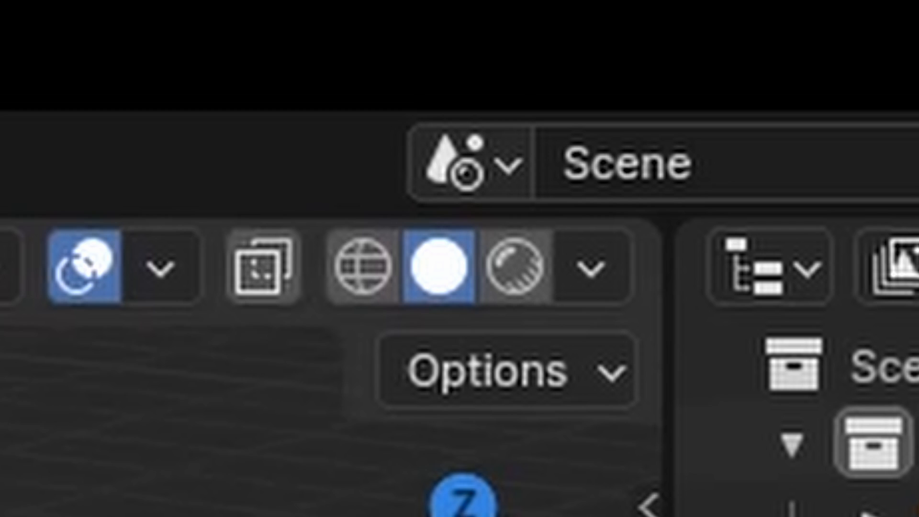
click(522, 268)
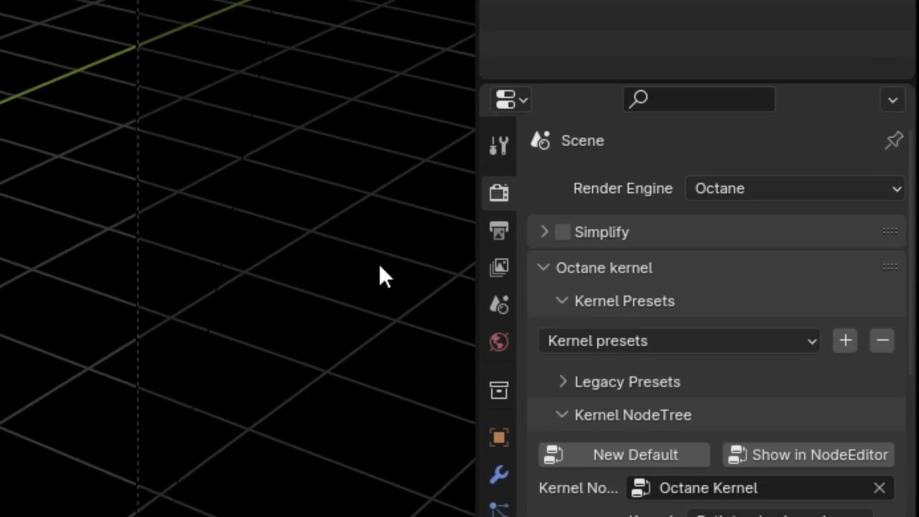
Create a new world in World Properties so the Octane preview lights up
click(498, 342)
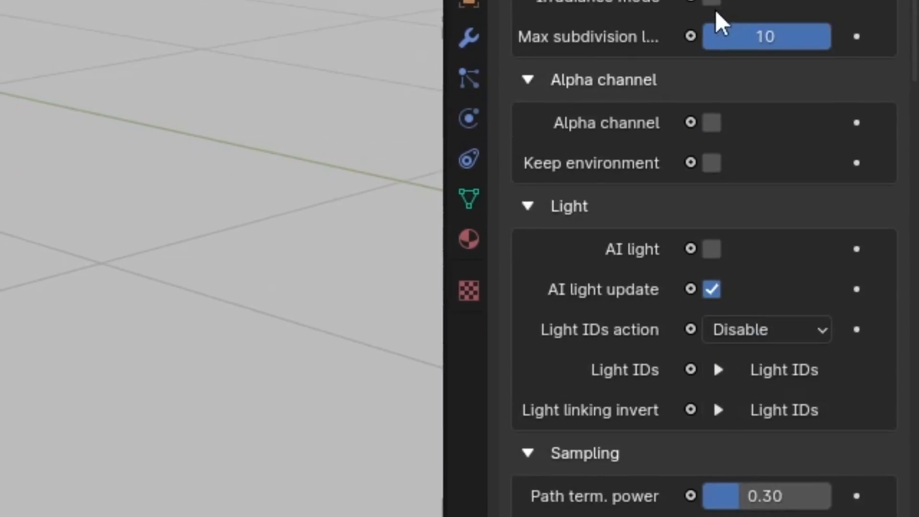
Set the Color Management view transform to Raw
scroll(down, 3)
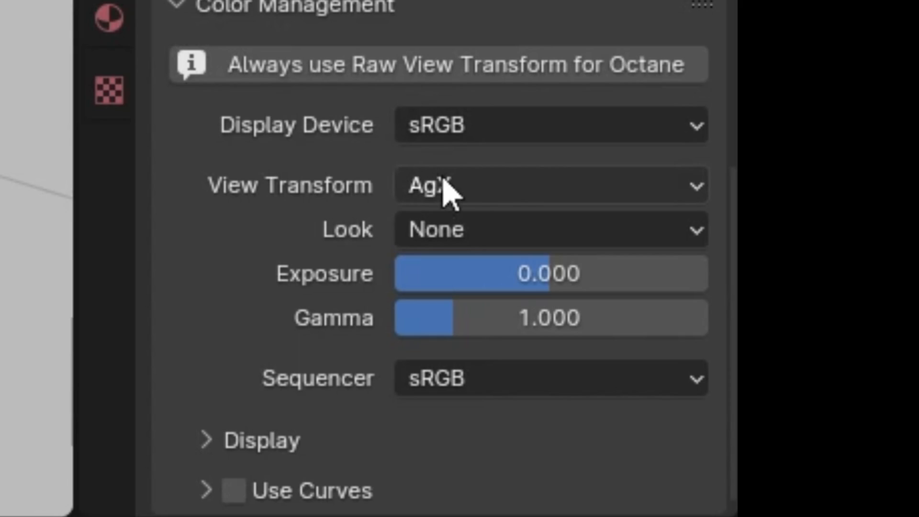
mouse_move(519, 201)
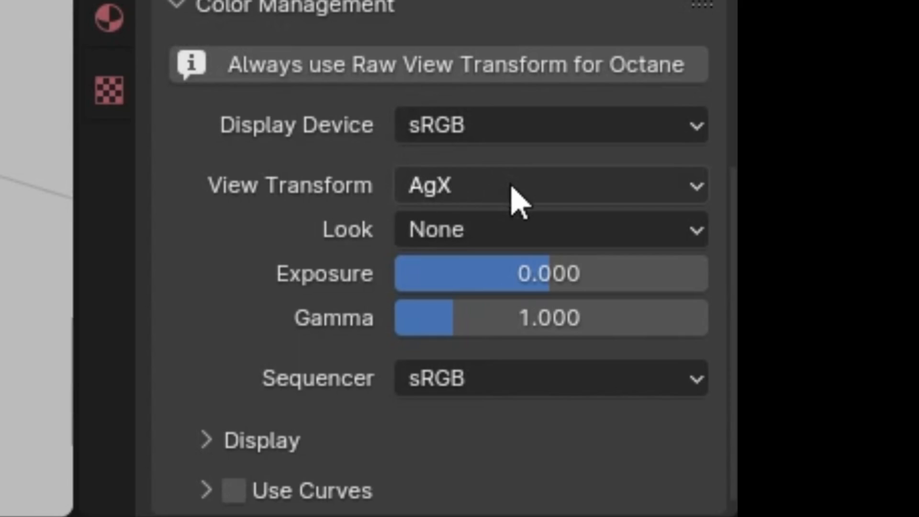
click(549, 185)
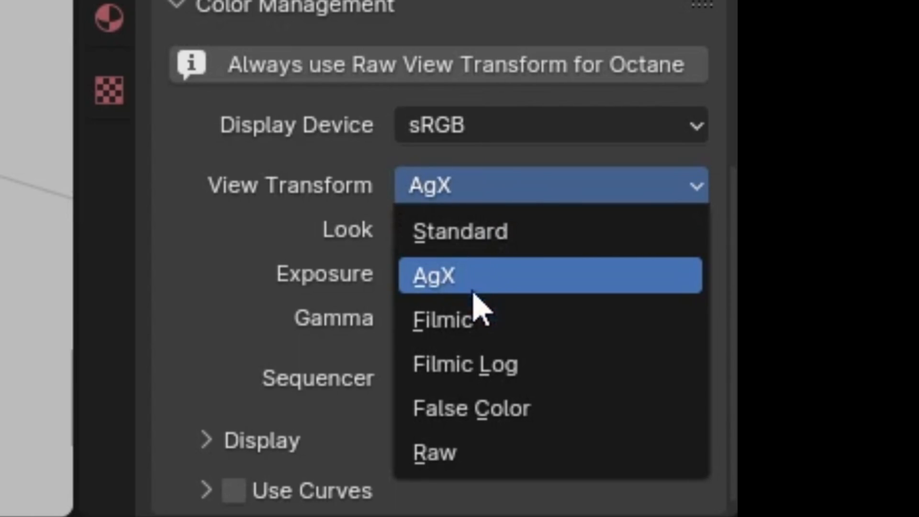
mouse_move(436, 452)
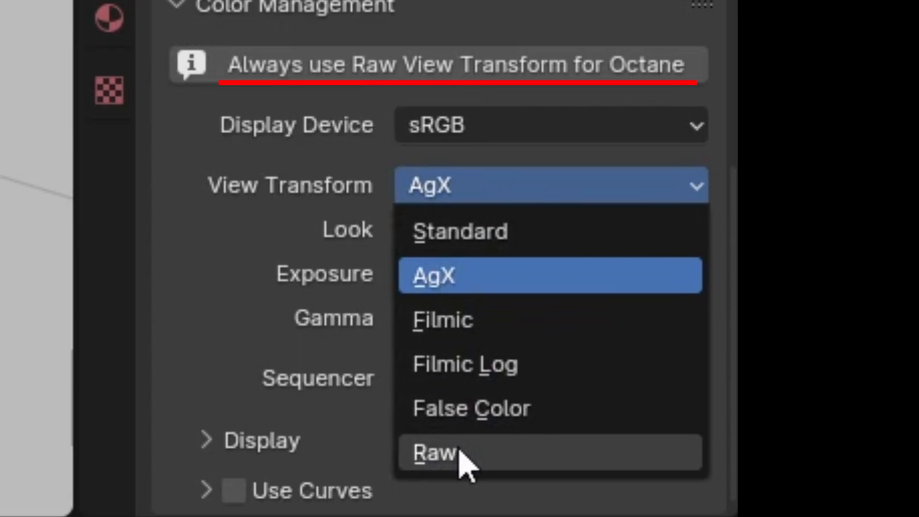
click(433, 453)
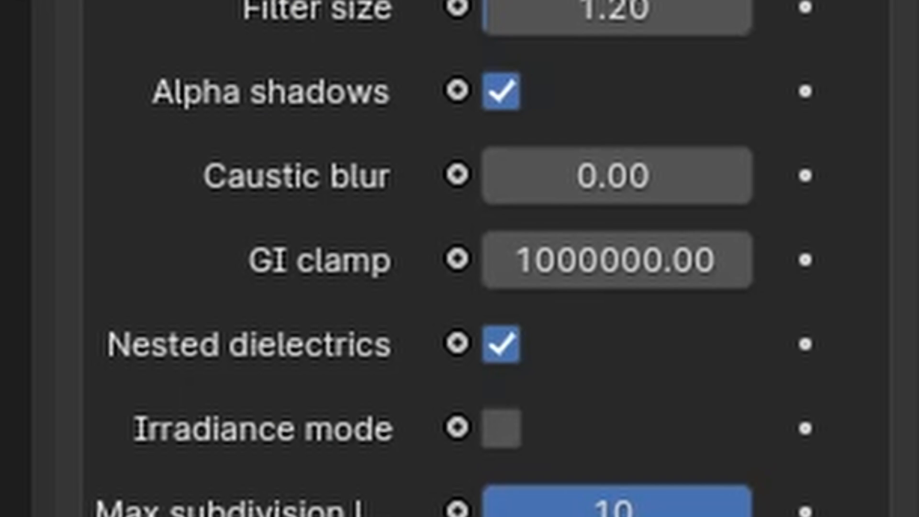
Change the Octane kernel GI clamp from 1000000 to 5
double_click(615, 259)
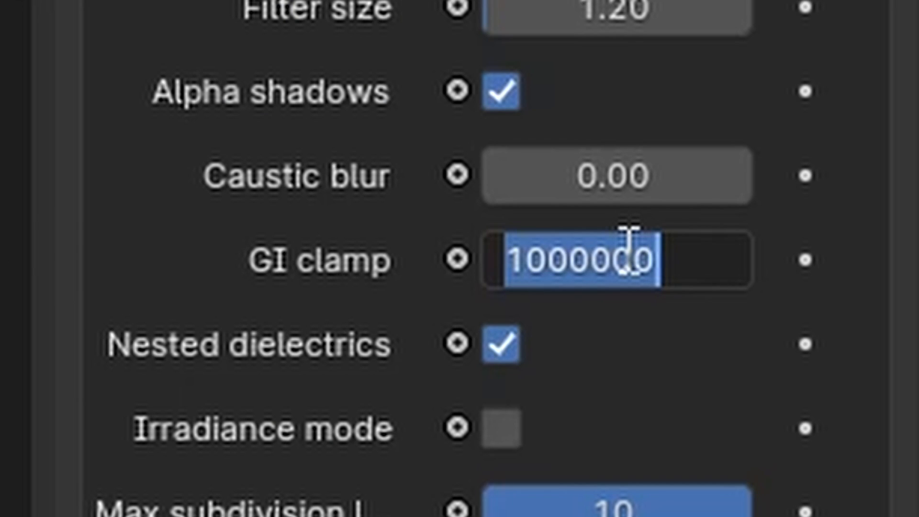
scroll(down, 3)
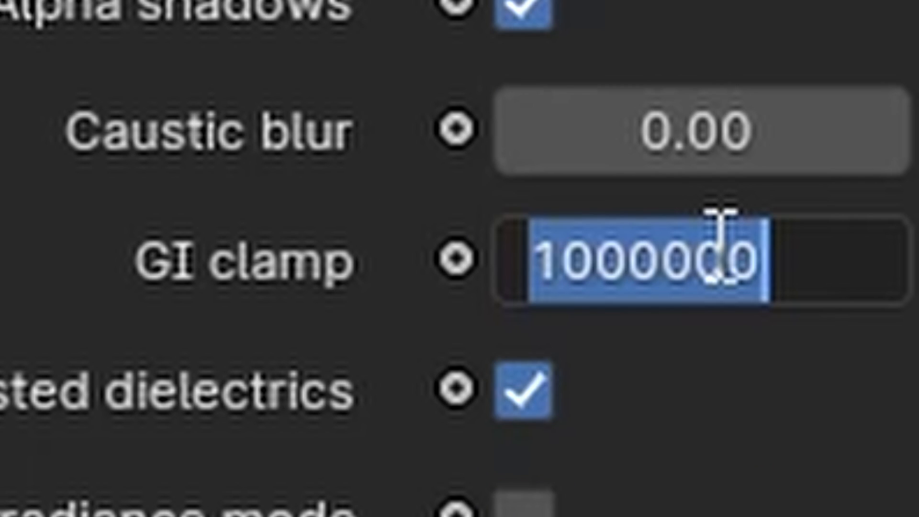
text(5)
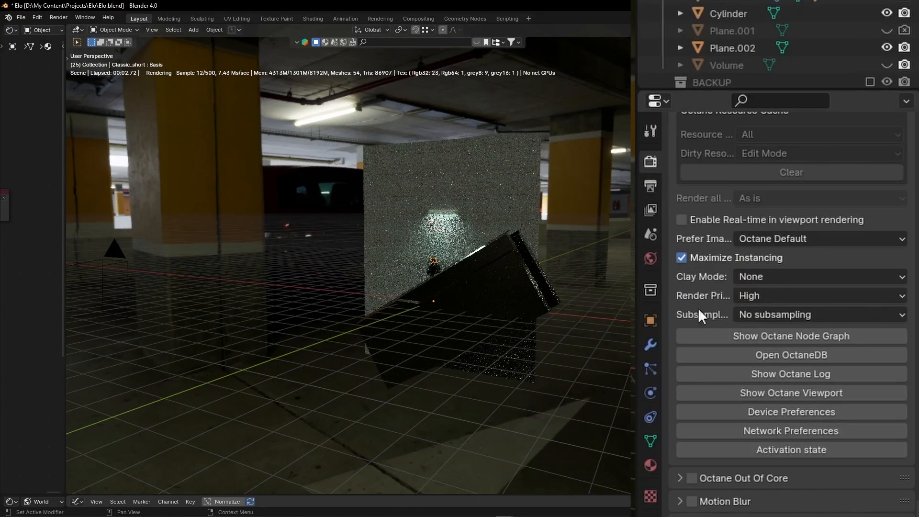
Set Octane viewport subsampling to 4x4
click(818, 314)
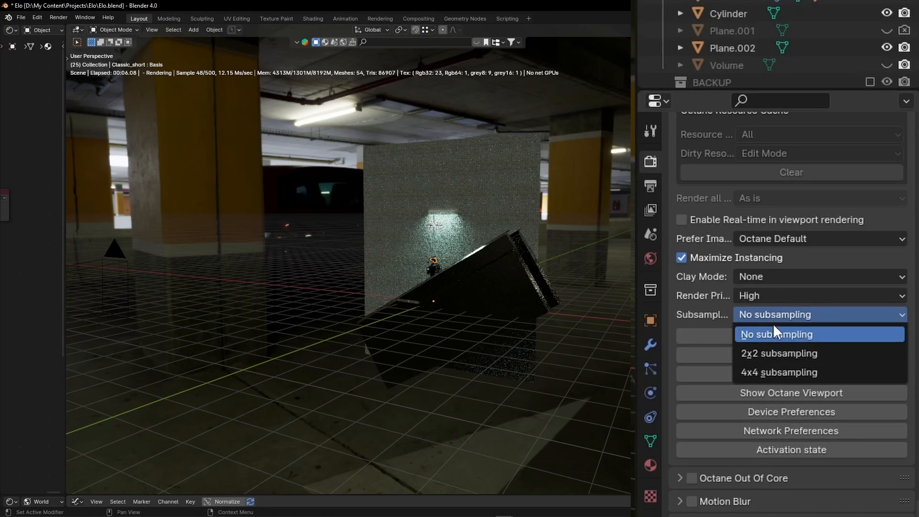
click(778, 372)
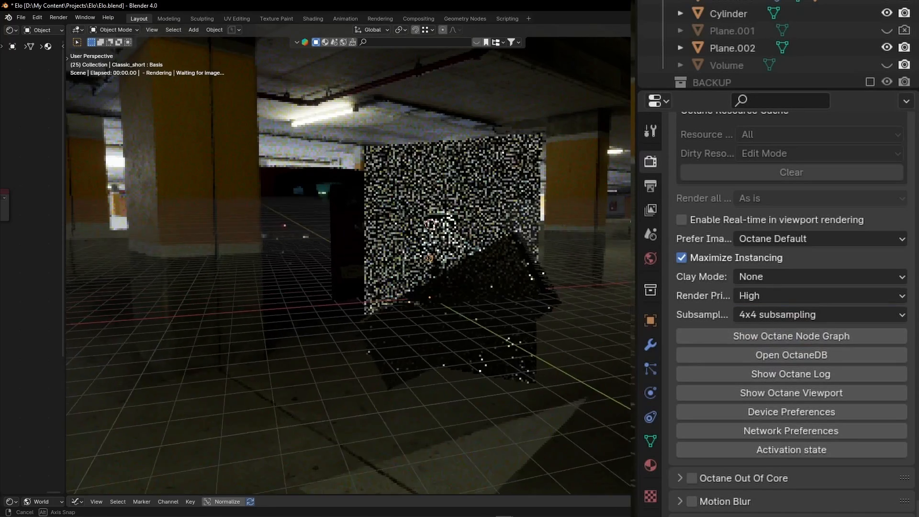